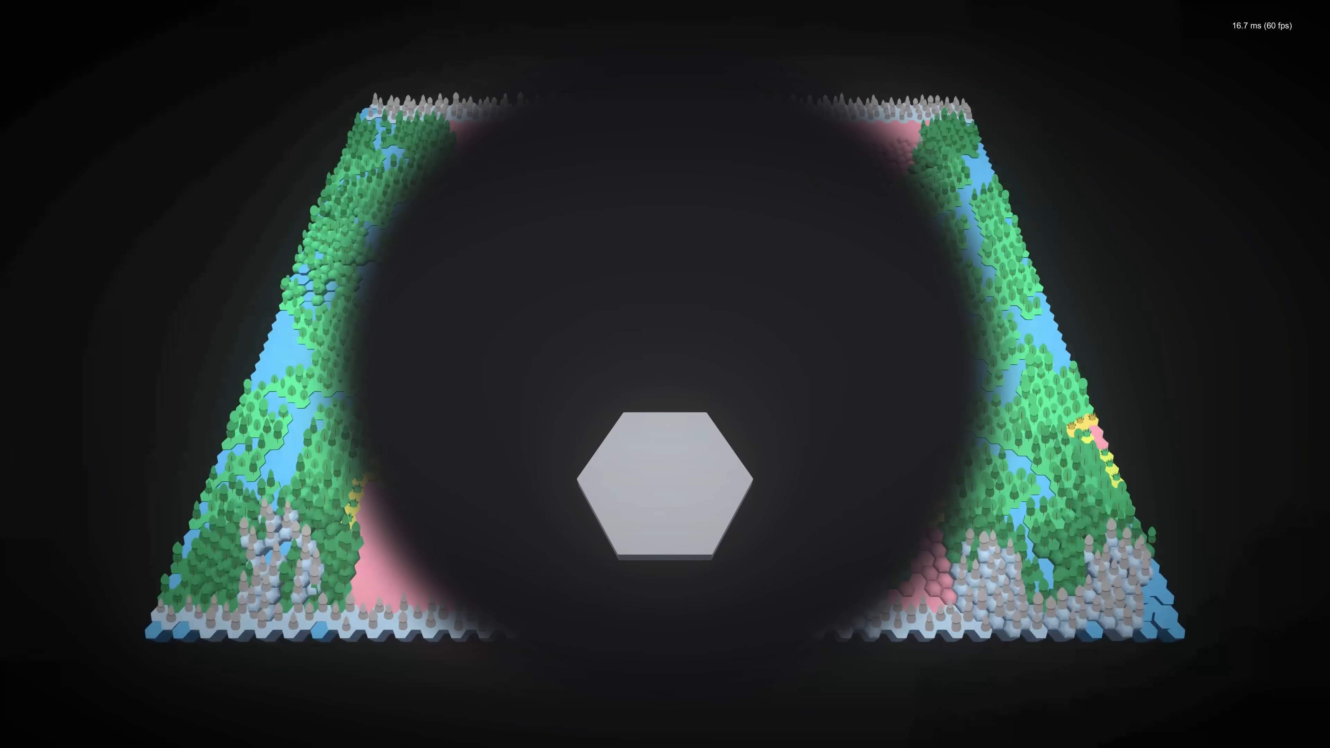
Choose 'The model underestimates.' for the parabolic-model quiz and submit it for +15 XP.
click(665, 475)
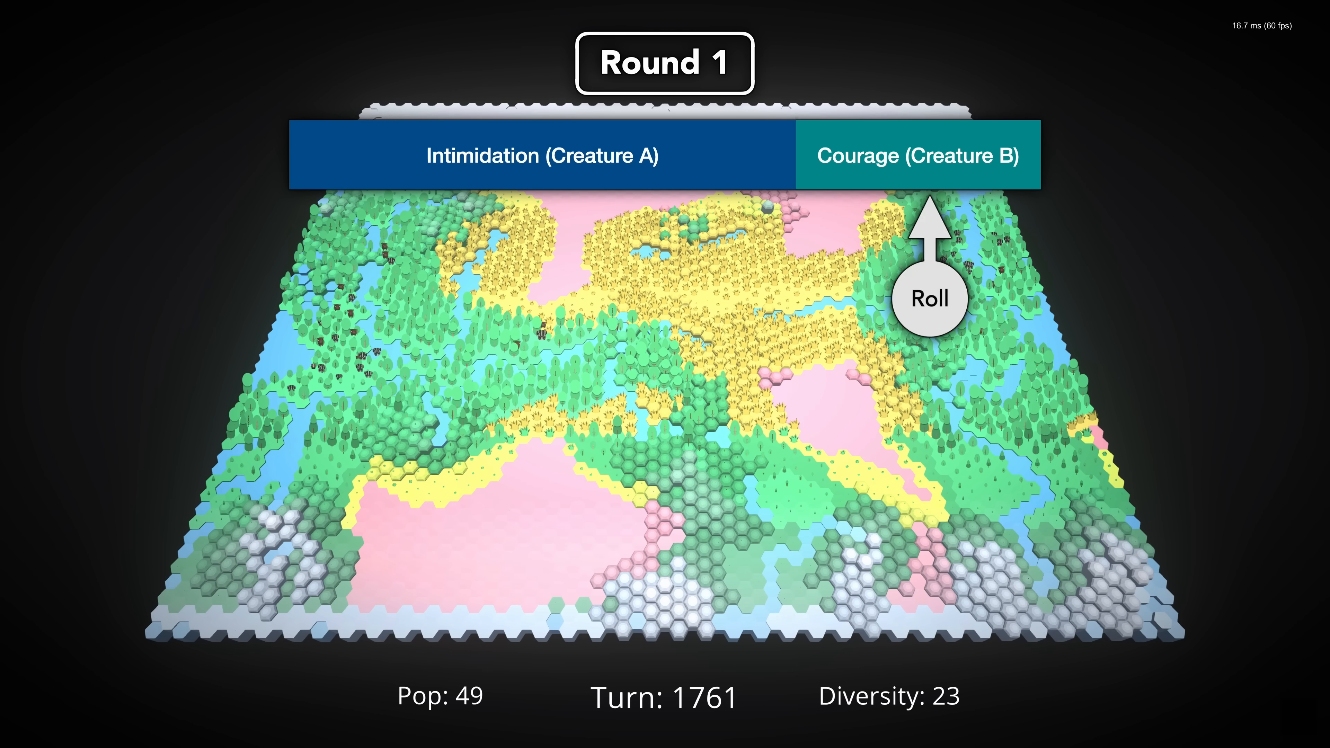
click(930, 295)
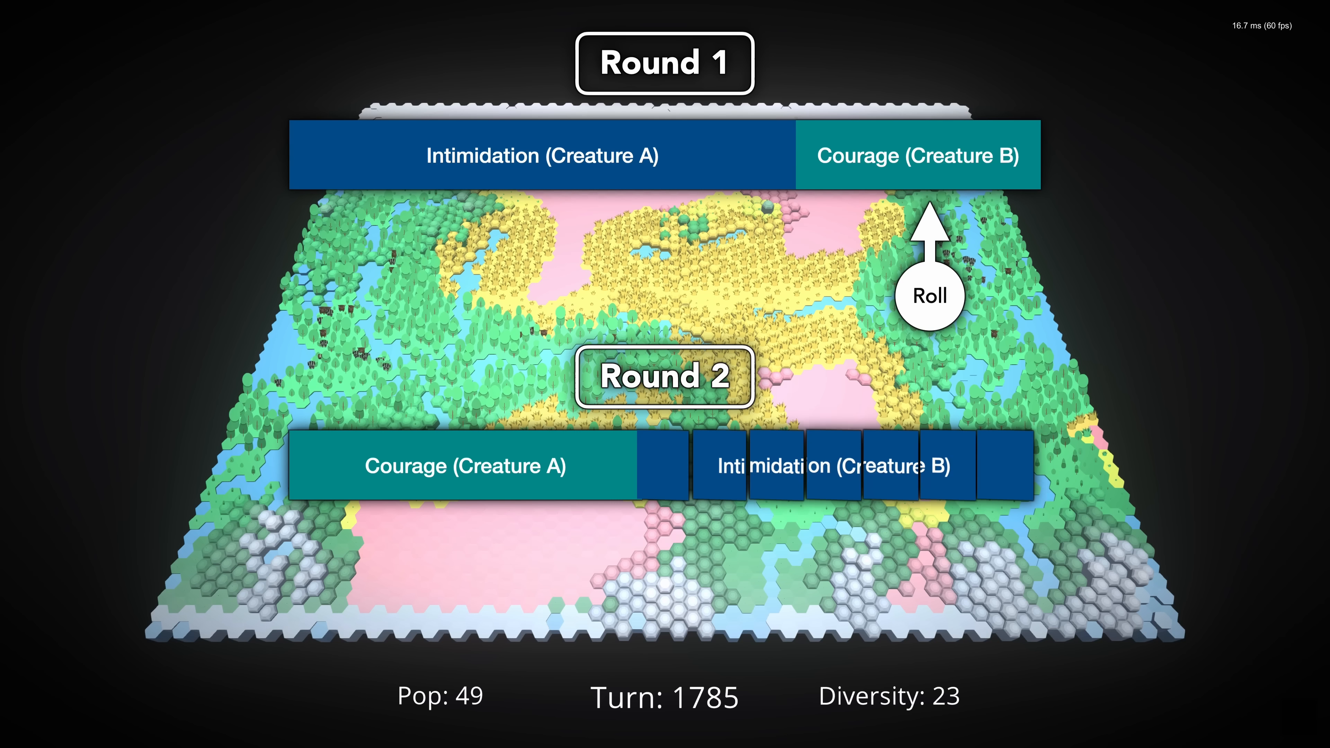
click(933, 297)
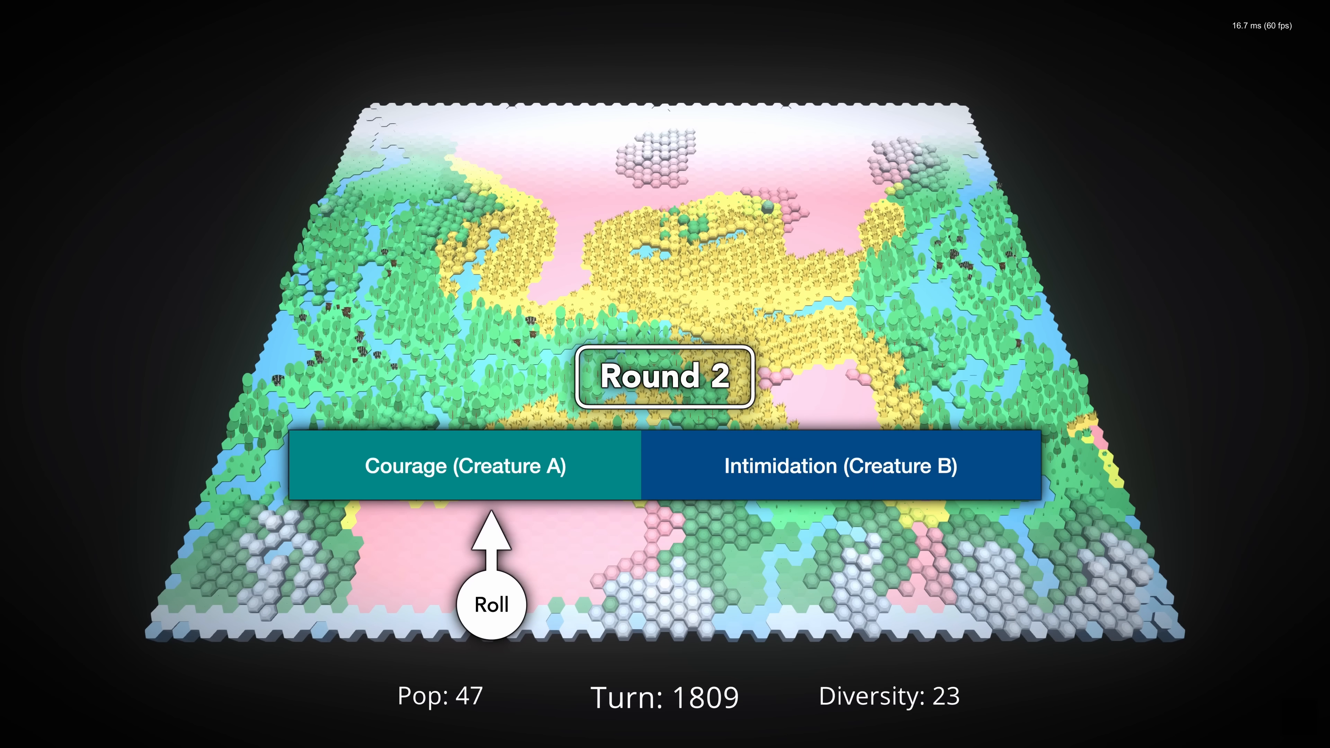
click(490, 604)
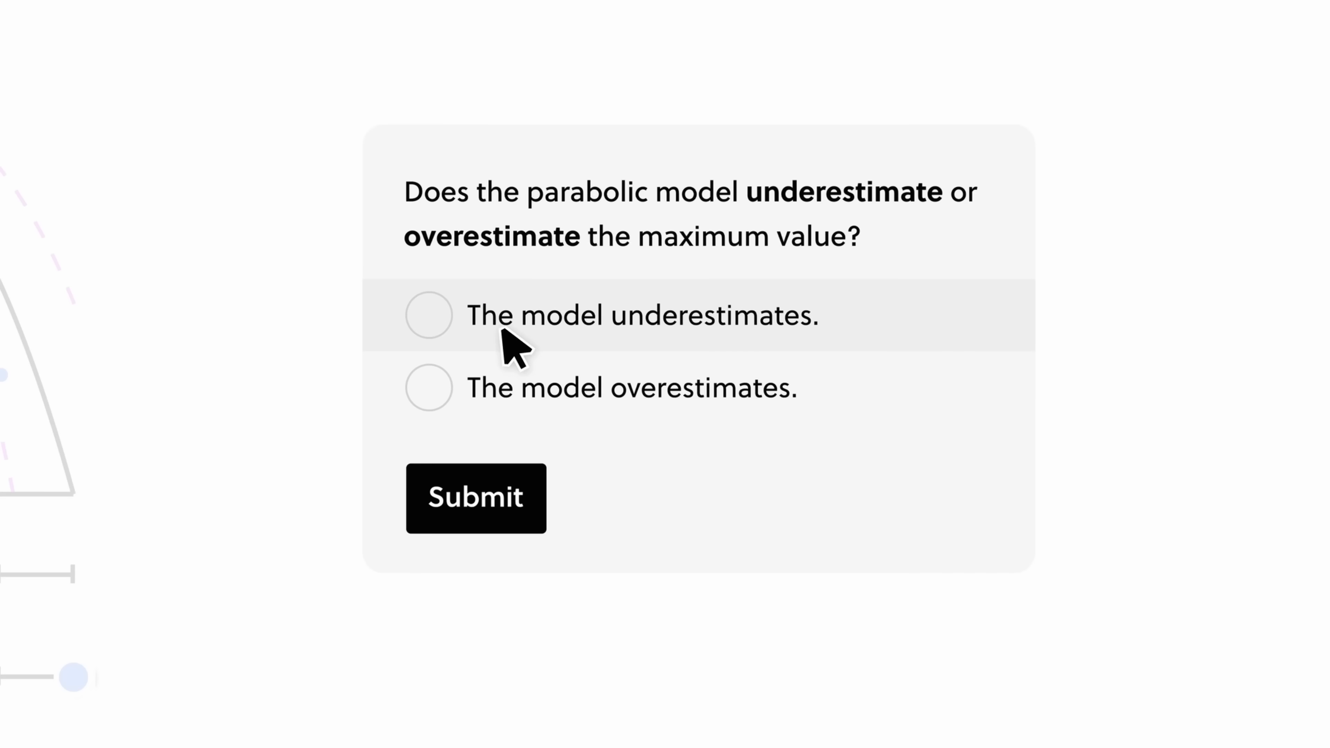
click(476, 499)
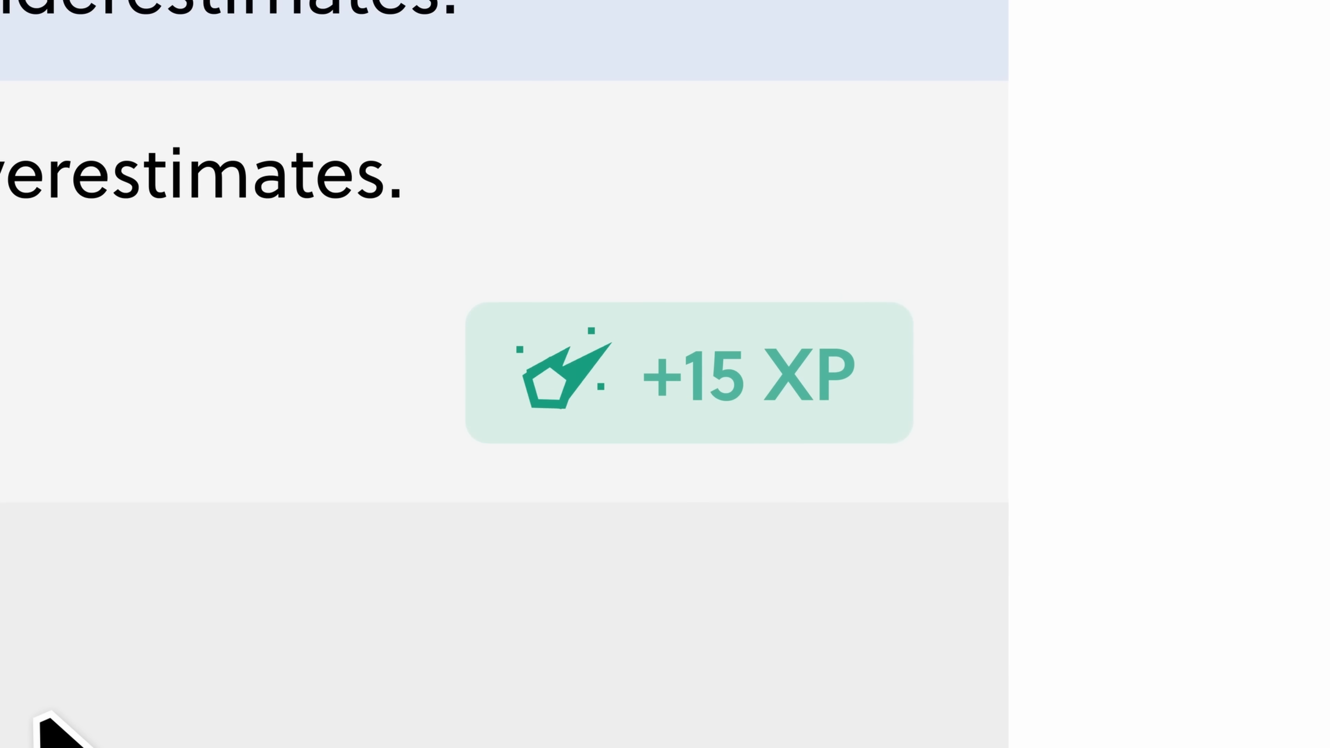